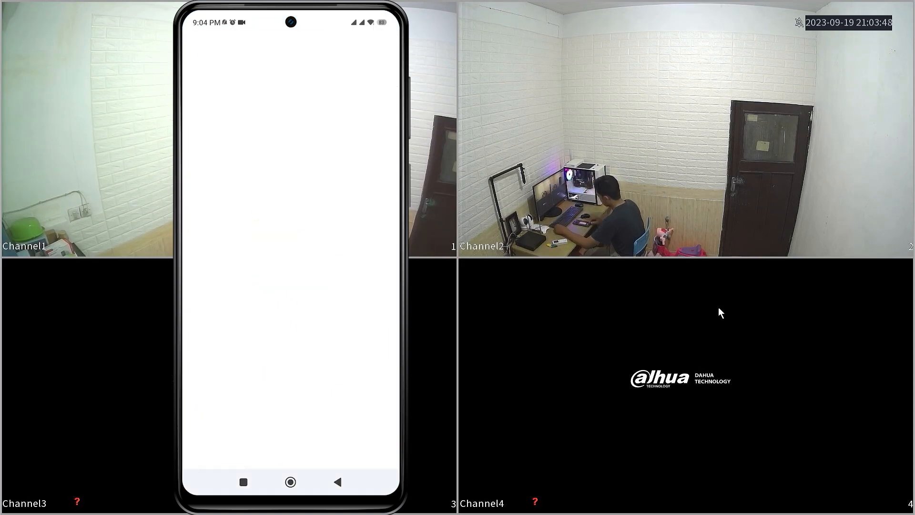
# Search Google Play for 'dmss' and install the DMSS app from its listing.
pyautogui.click(289, 45)
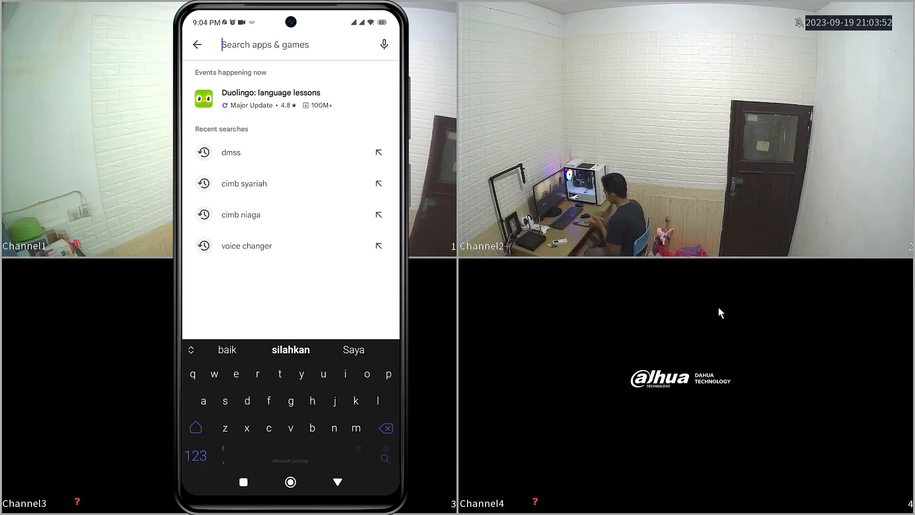
pyautogui.write('dmss')
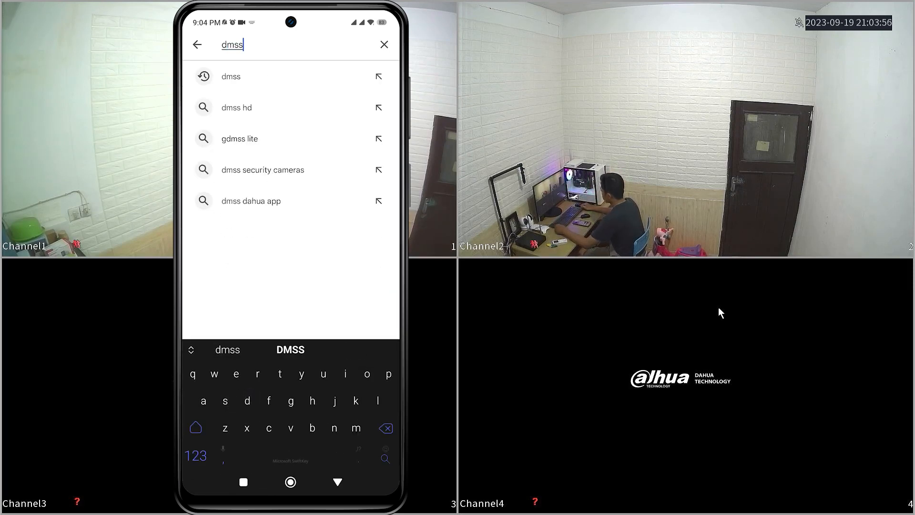
pyautogui.click(229, 76)
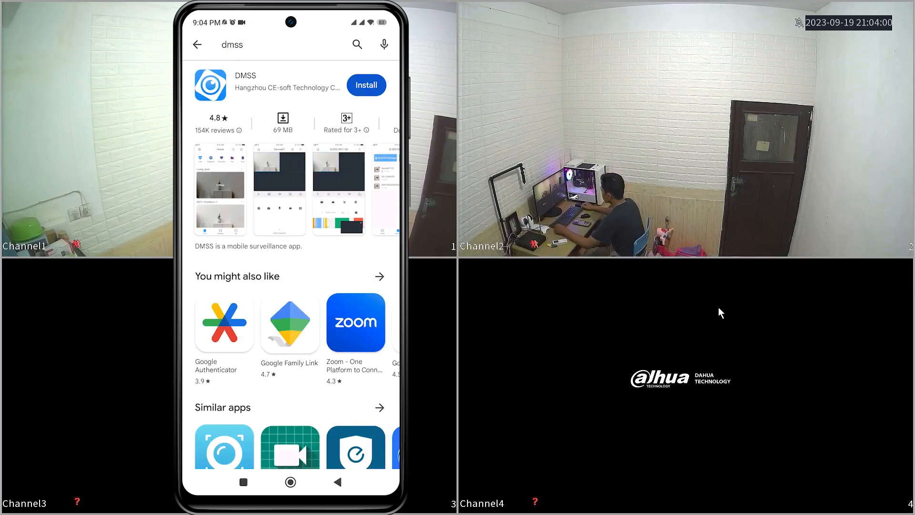
pyautogui.click(366, 85)
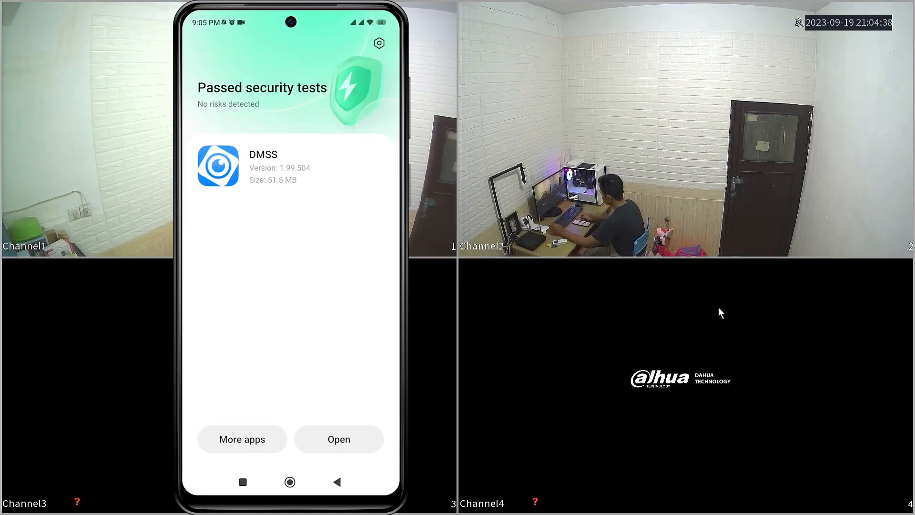
# Launch DMSS and confirm the recommended region after the region warning.
pyautogui.click(338, 438)
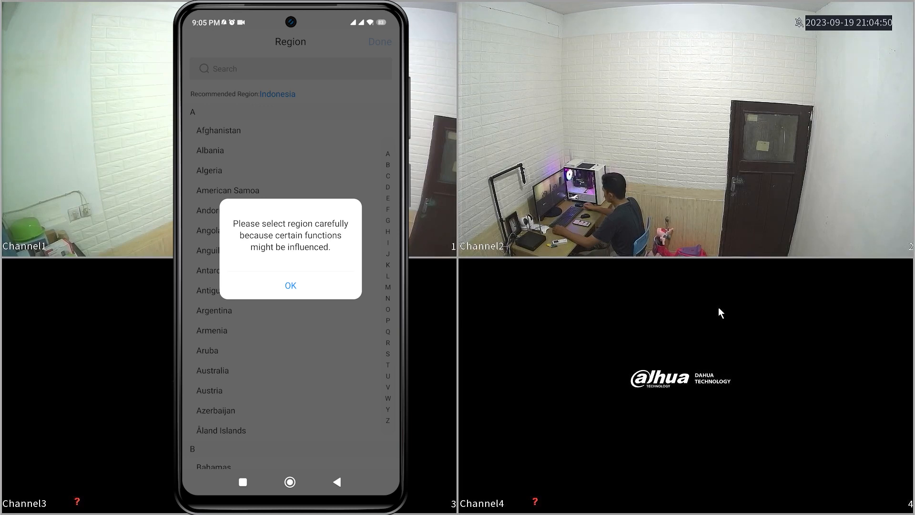
pyautogui.click(290, 285)
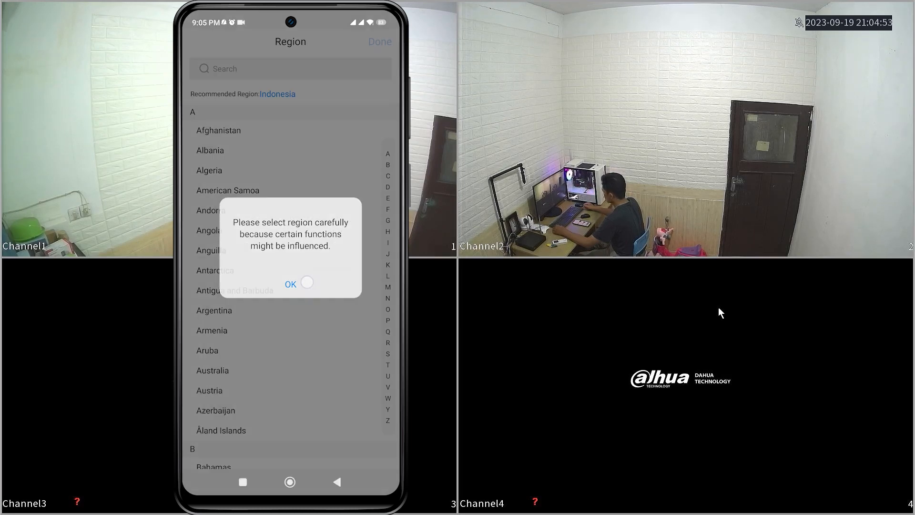
pyautogui.click(290, 284)
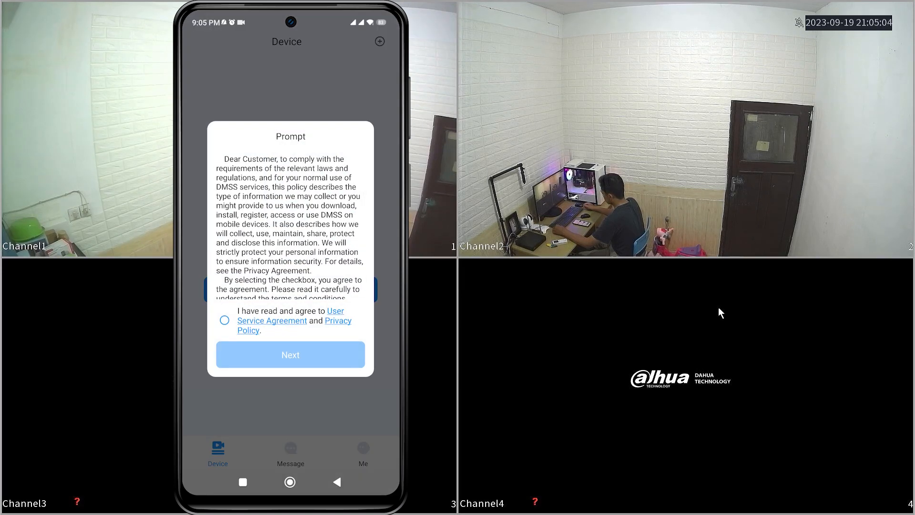
# Accept the service agreement and privacy policy, then skip the gDMSS import notice as a new user.
pyautogui.click(223, 320)
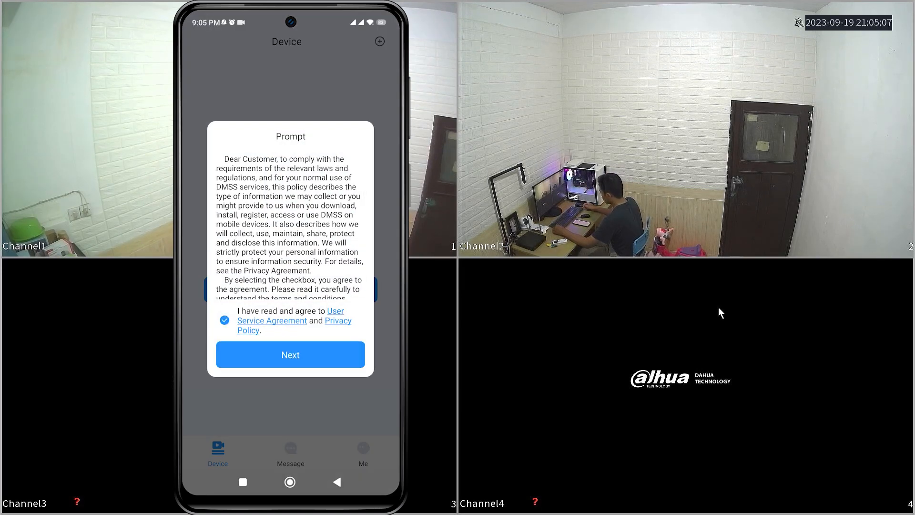
pyautogui.click(290, 353)
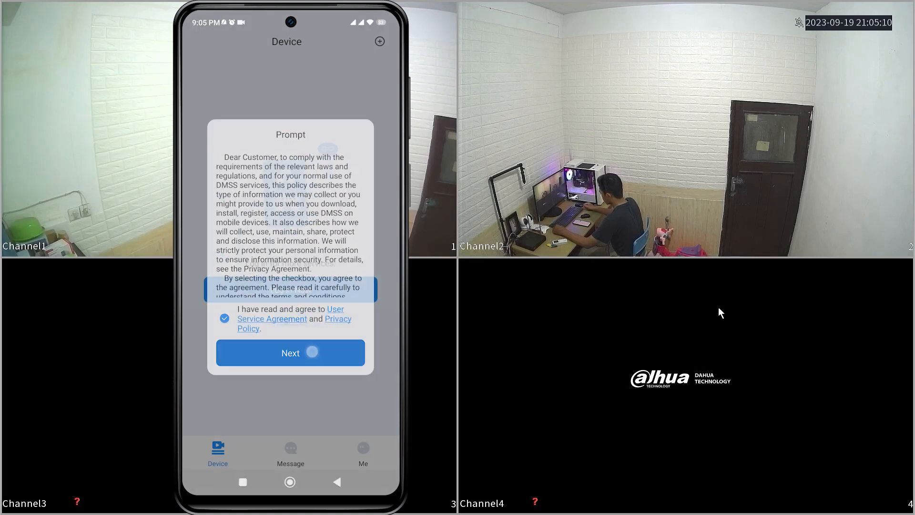
pyautogui.click(289, 353)
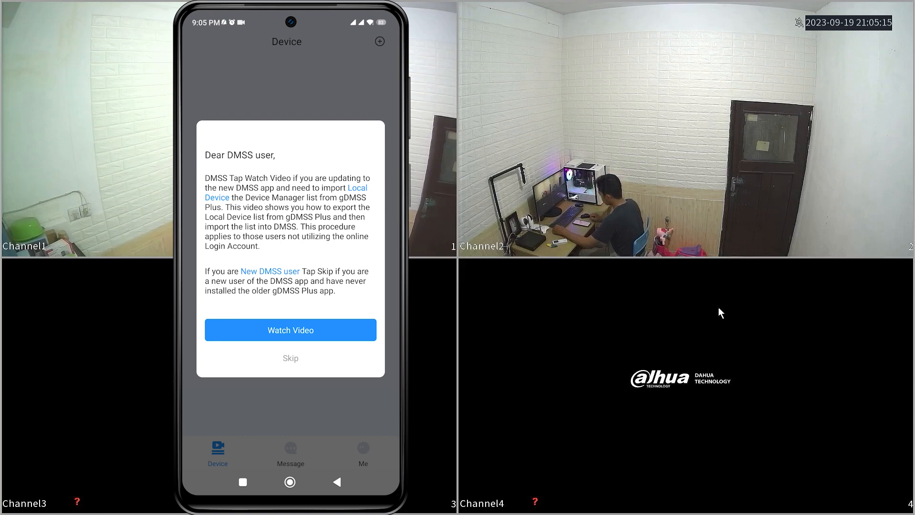
pyautogui.click(290, 357)
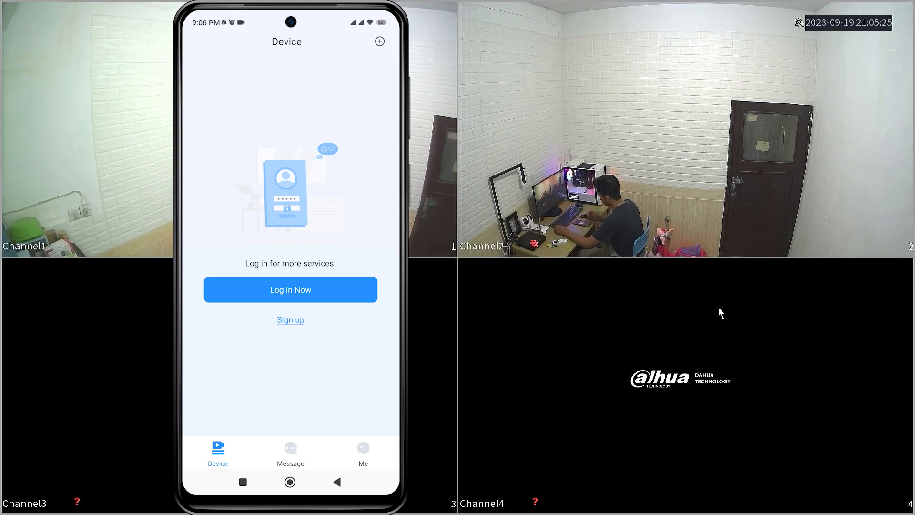
pyautogui.click(289, 320)
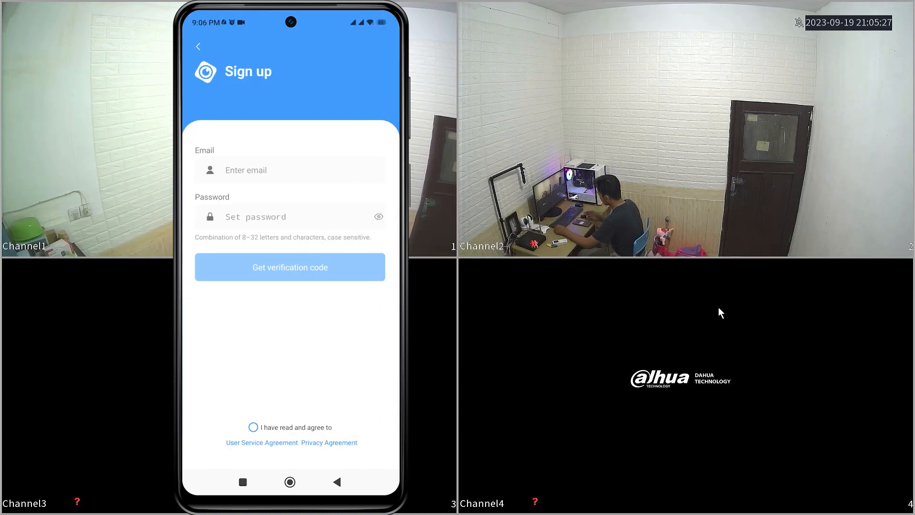
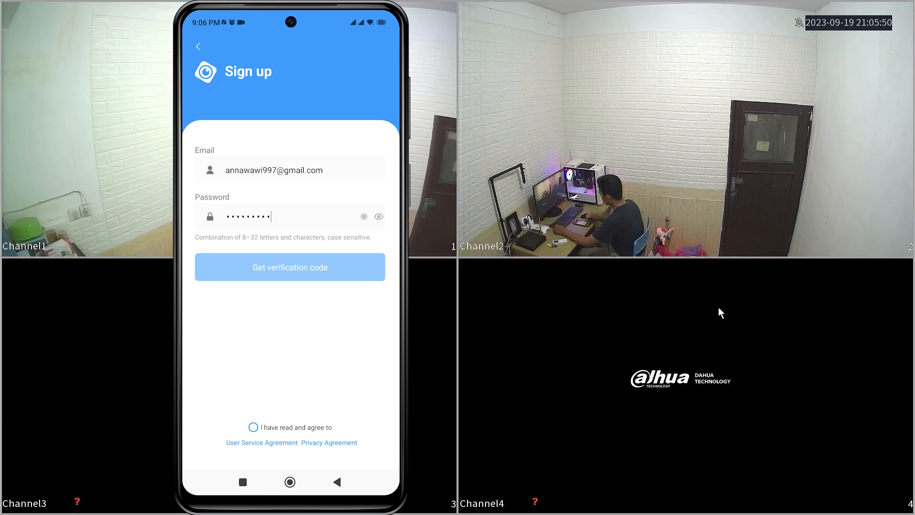
pyautogui.click(252, 427)
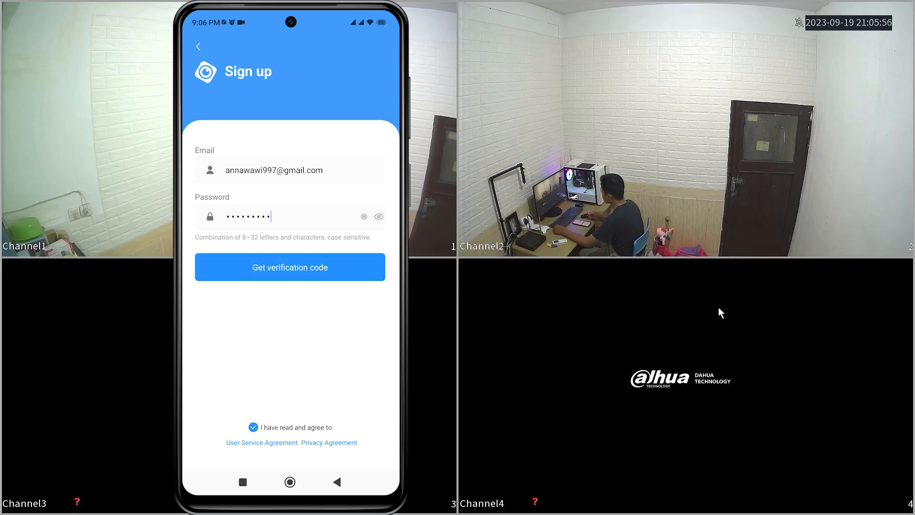
pyautogui.click(290, 267)
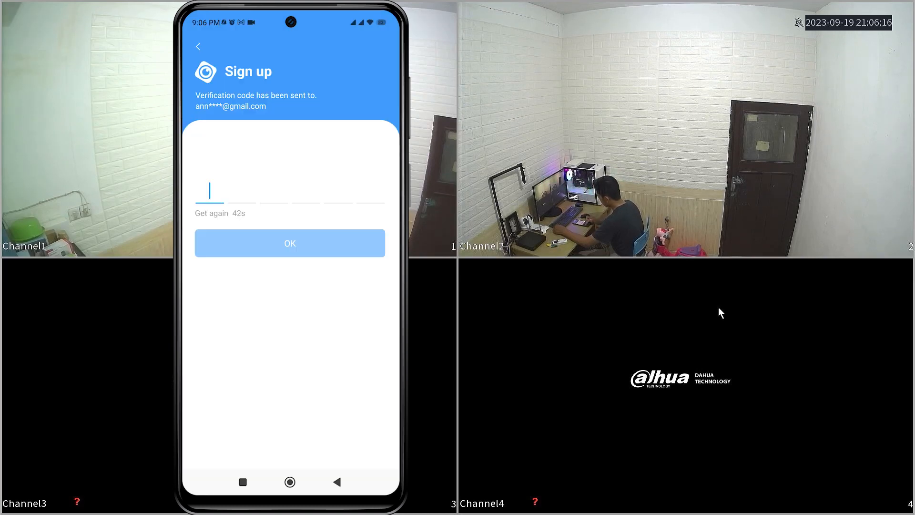
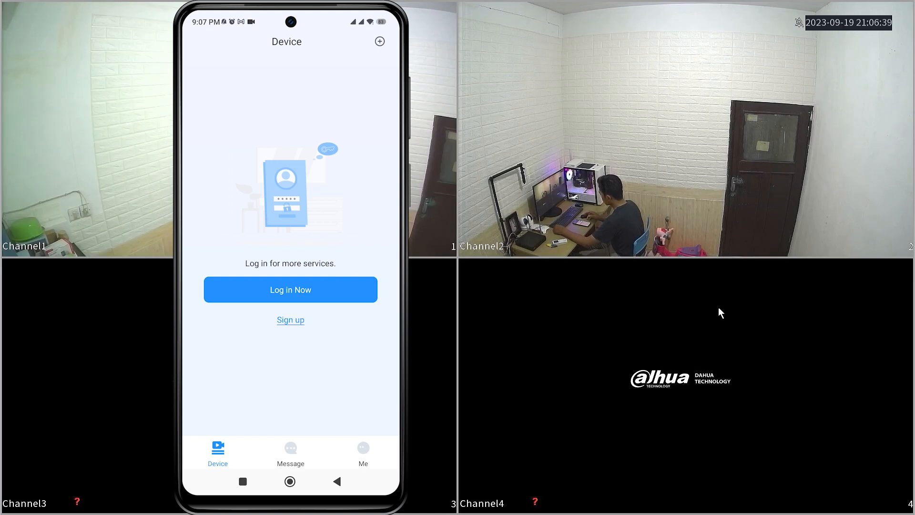
# Log in with the pre-filled email and password to reach the empty device list.
pyautogui.click(289, 289)
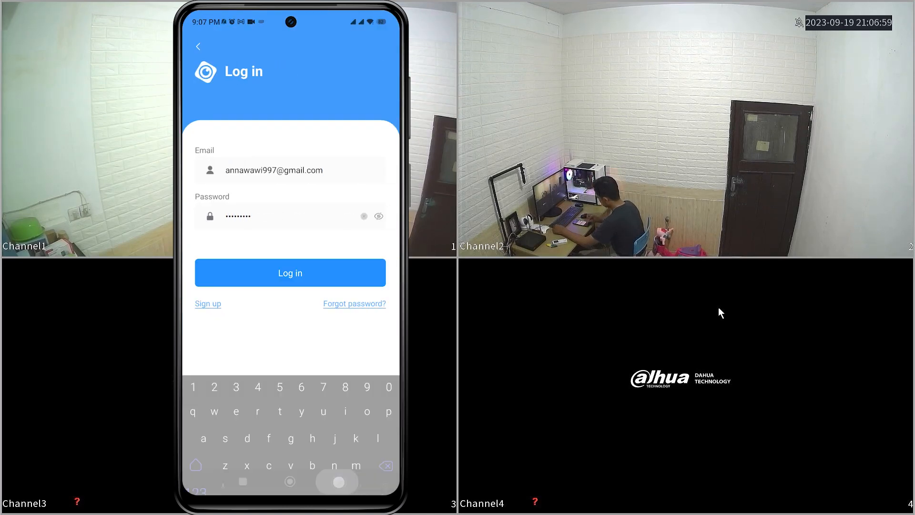
pyautogui.click(290, 272)
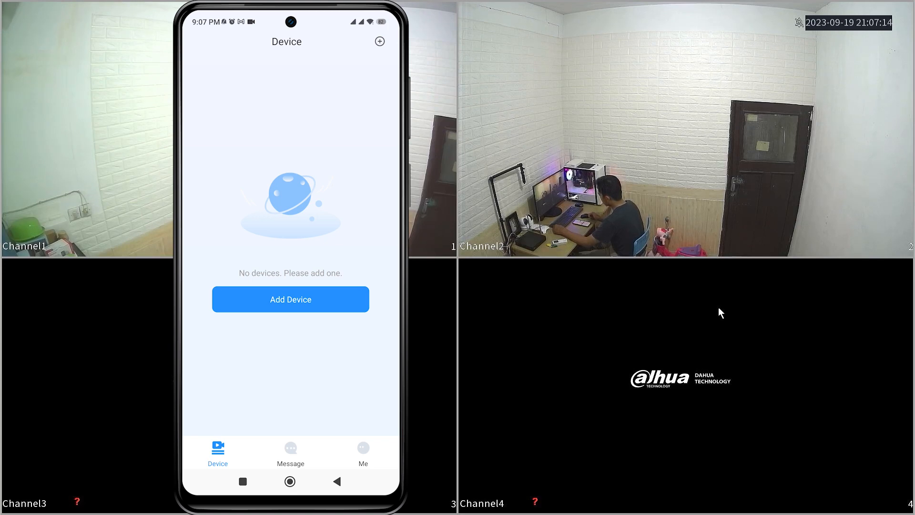
# Start adding a device and allow camera access while using the app.
pyautogui.click(290, 299)
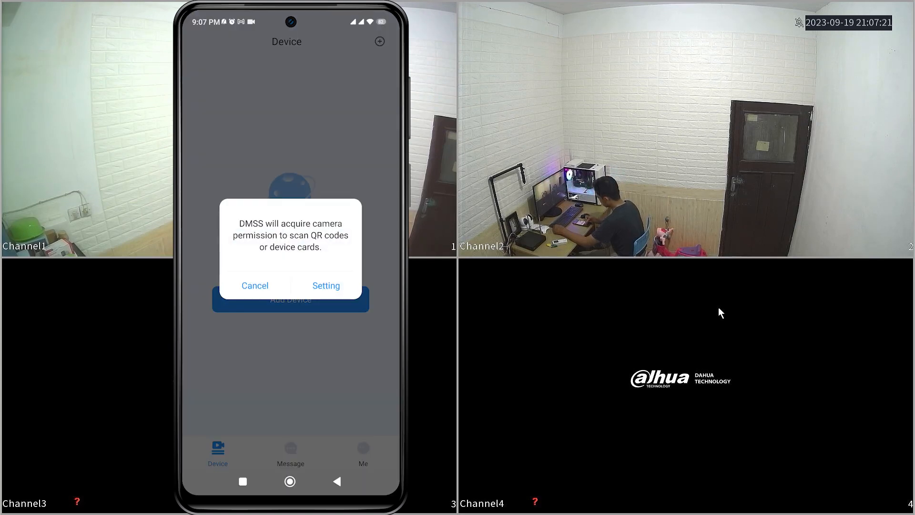
pyautogui.click(326, 285)
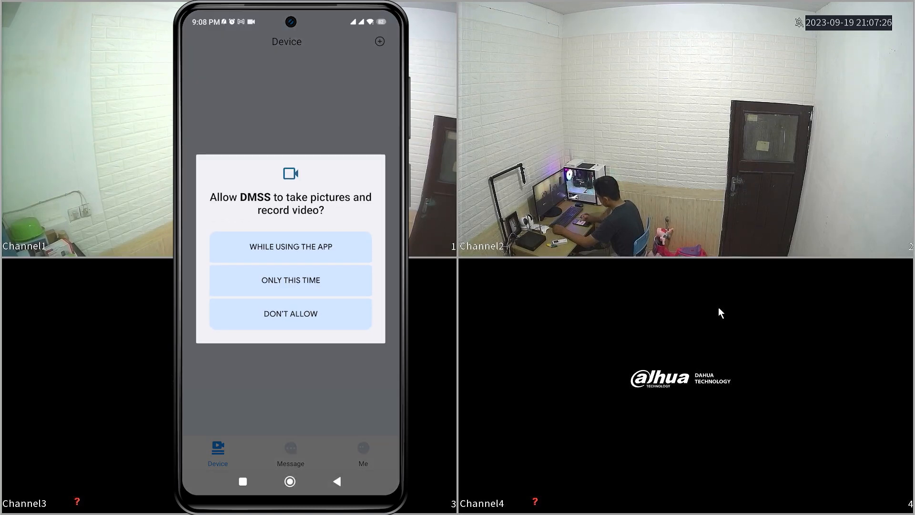
pyautogui.click(290, 246)
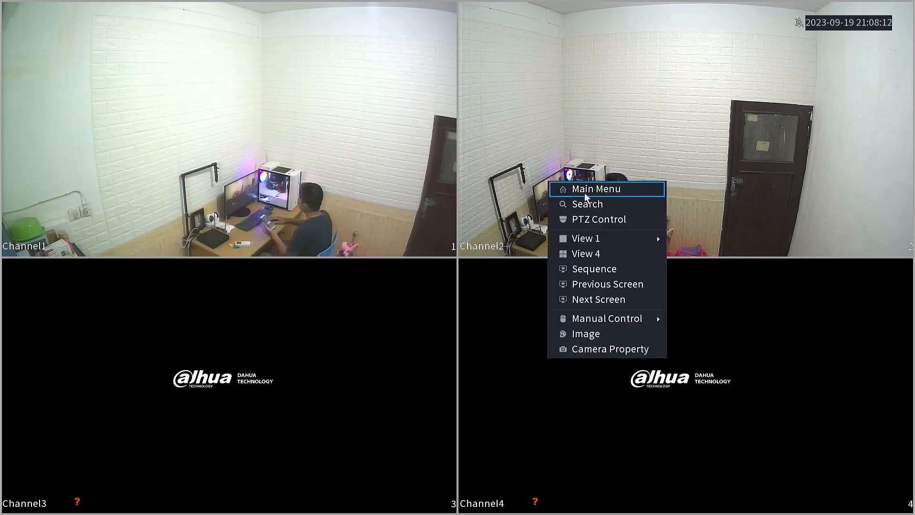
# On the Dahua XVR, reach the Network settings from the main menu to show the P2P QR code.
pyautogui.click(596, 189)
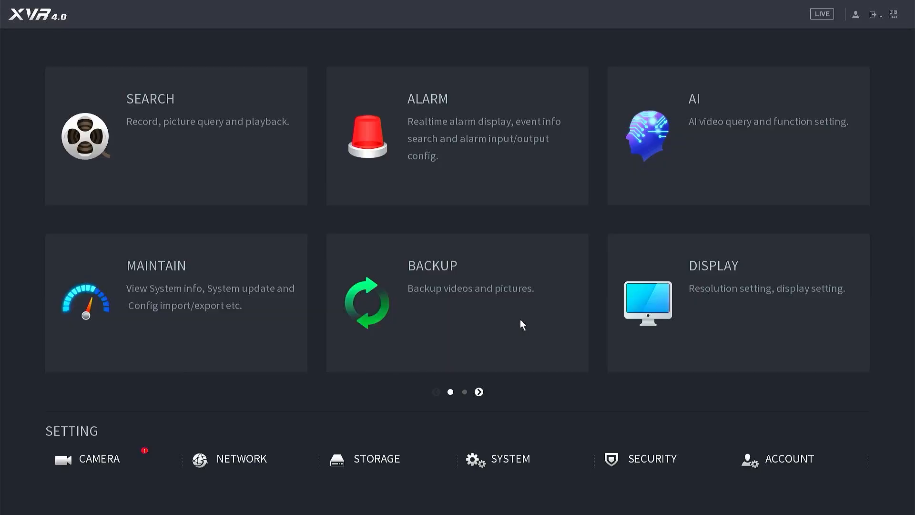
pyautogui.moveTo(241, 459)
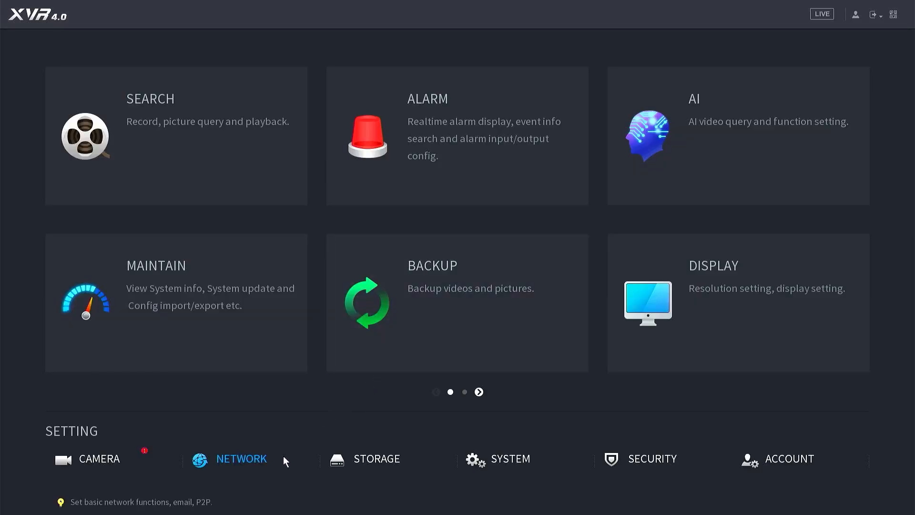
pyautogui.click(241, 459)
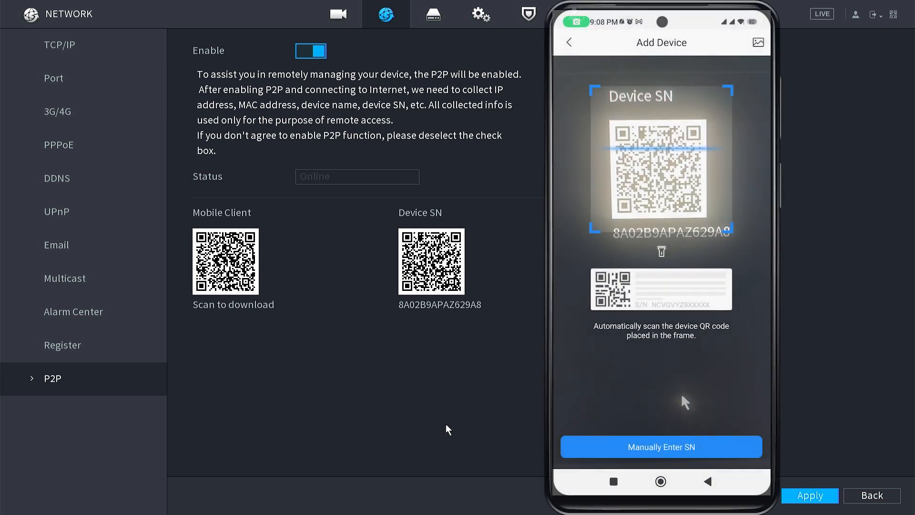
# Scan the recorder's SN QR code, name it Dahua XVR with its admin password, and save.
pyautogui.click(660, 446)
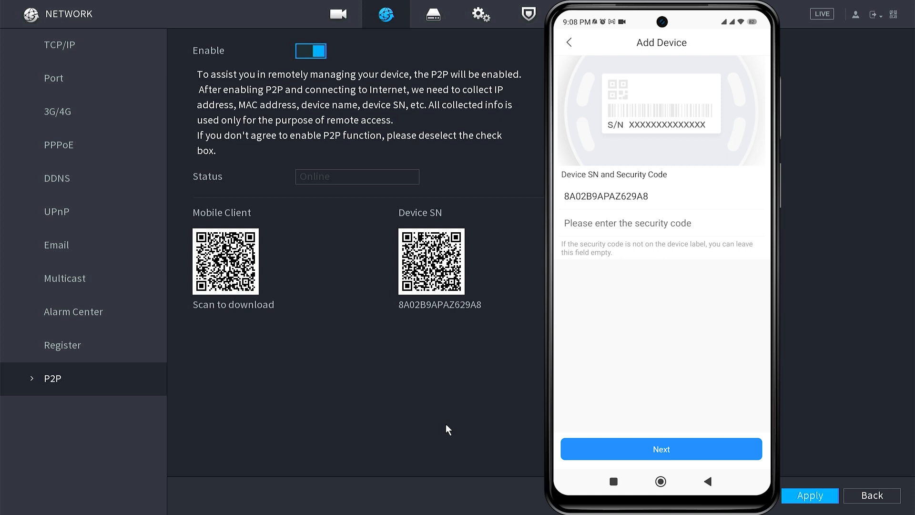
pyautogui.click(660, 449)
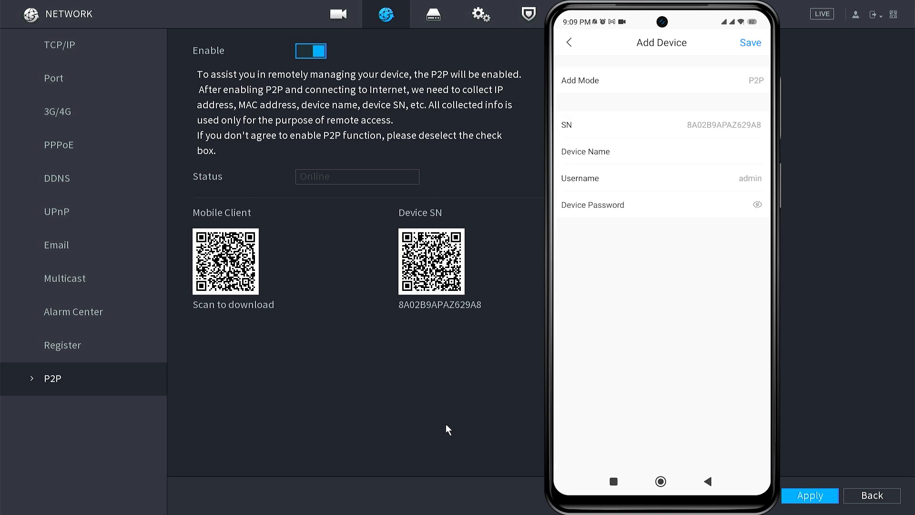
pyautogui.click(642, 152)
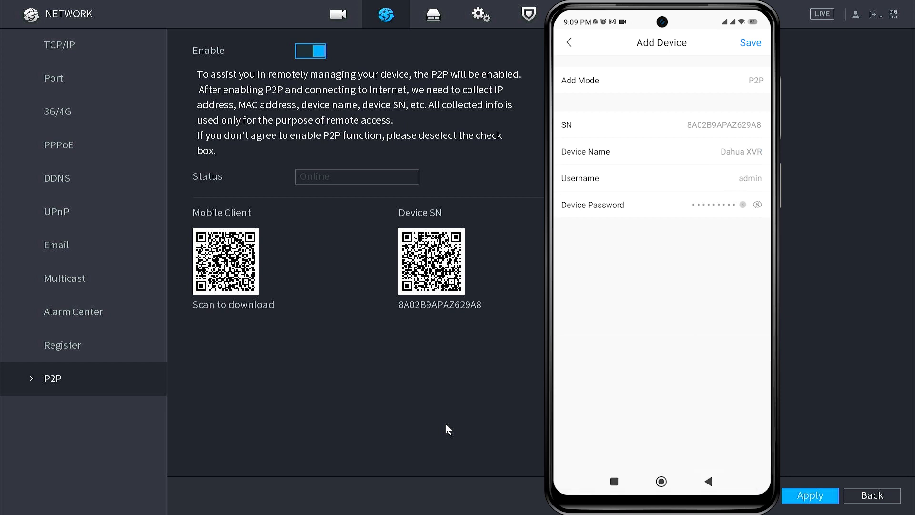
pyautogui.click(750, 42)
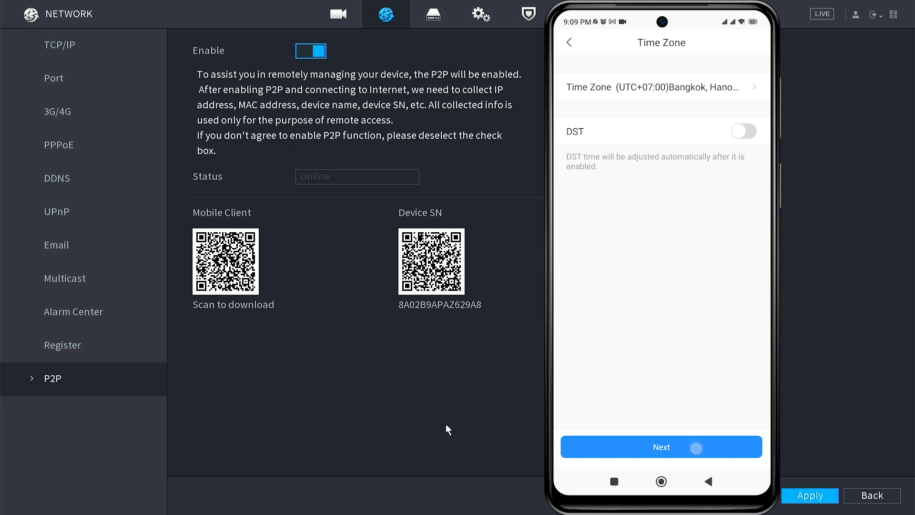
# Keep the current time zone and finish adding the recorder, opening its live video.
pyautogui.click(661, 447)
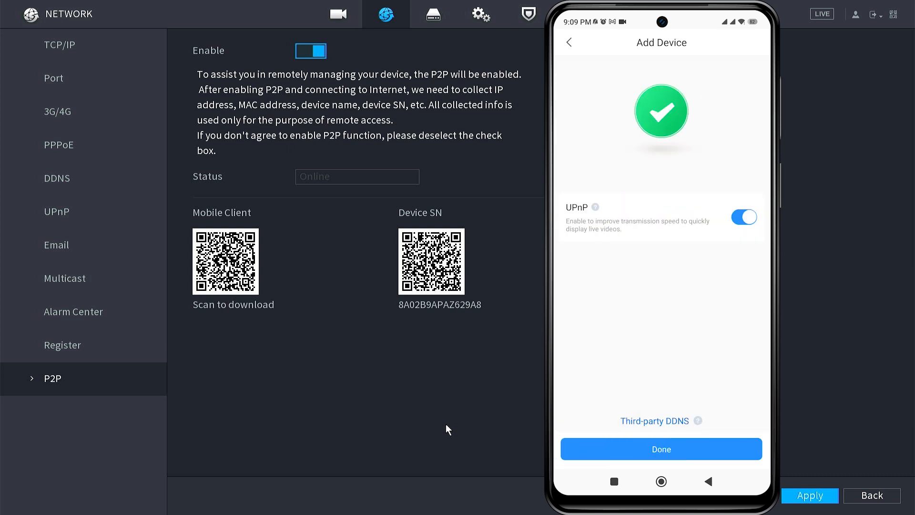
pyautogui.click(660, 449)
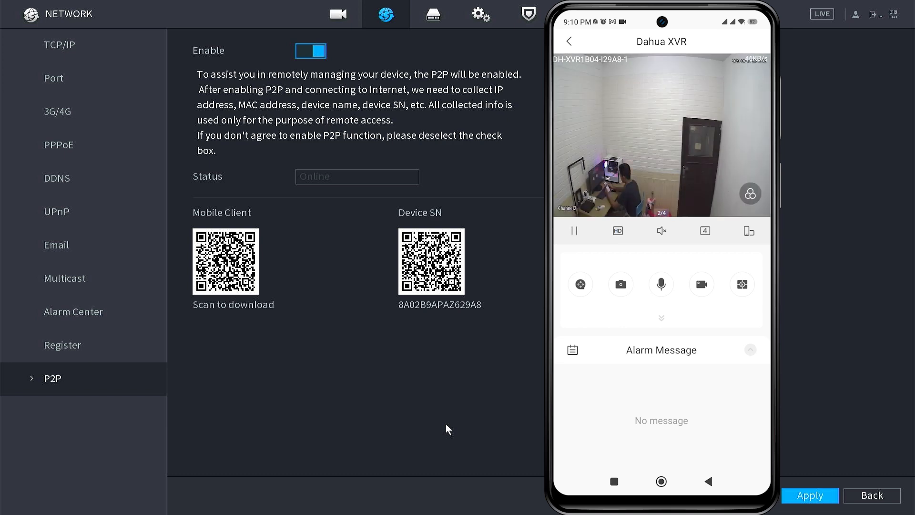
# Switch the live view to the 4-window layout showing all recorder channels.
pyautogui.click(704, 230)
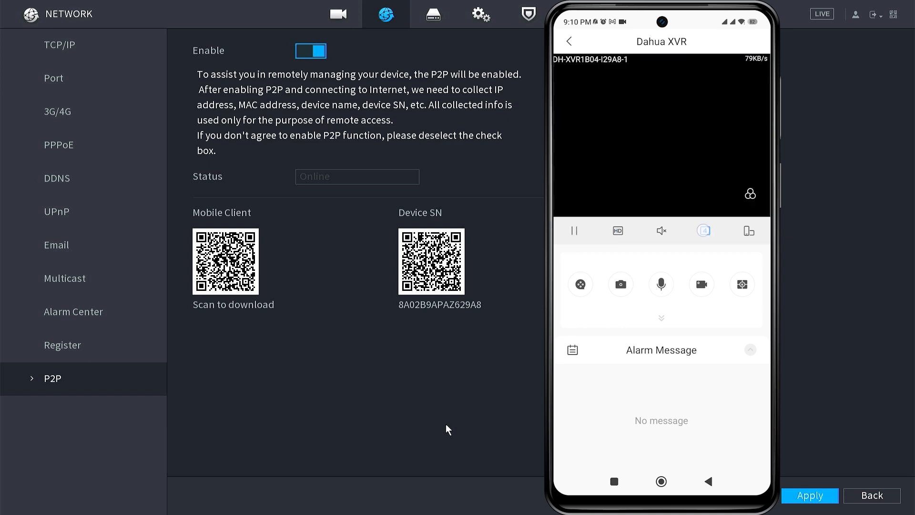
pyautogui.click(703, 231)
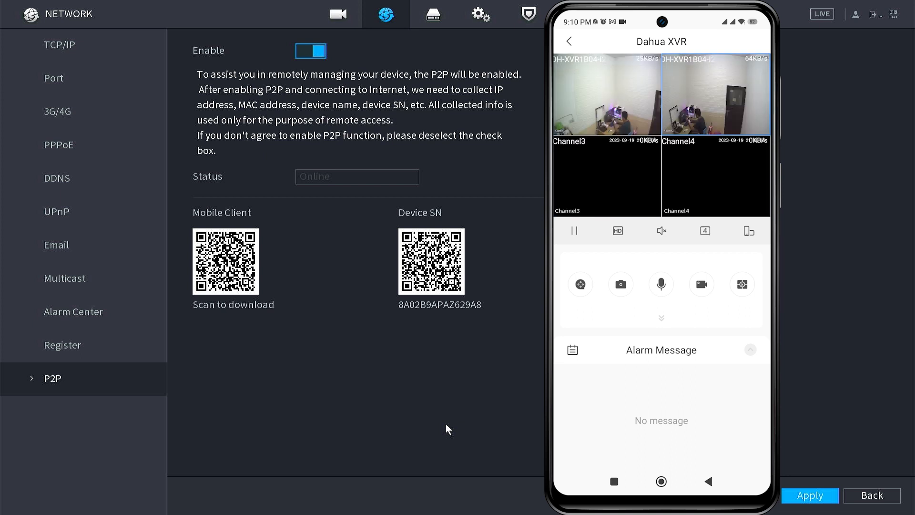